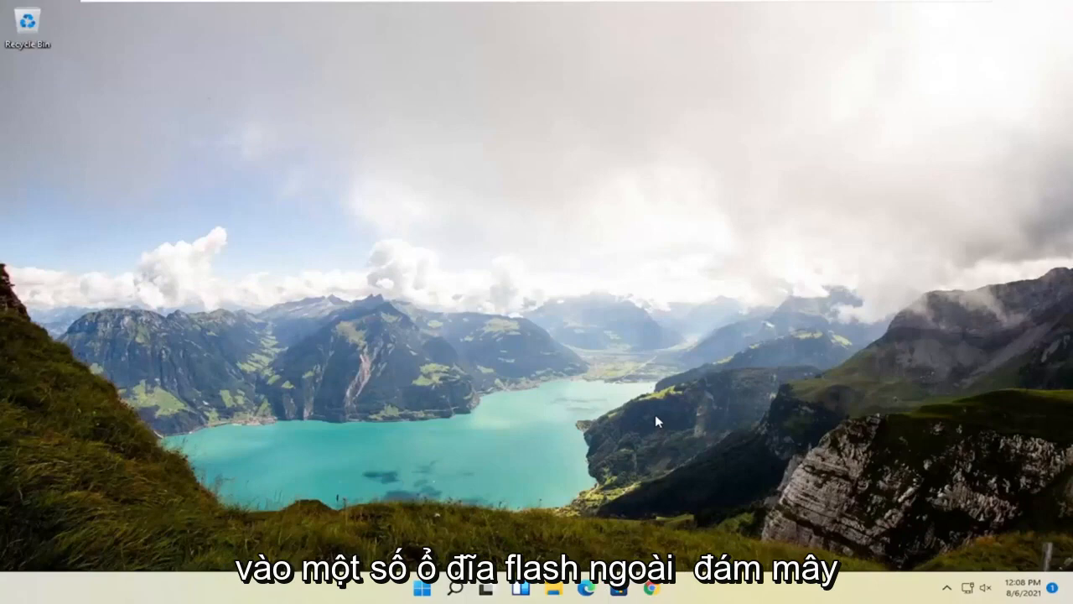
pyautogui.moveTo(444, 296)
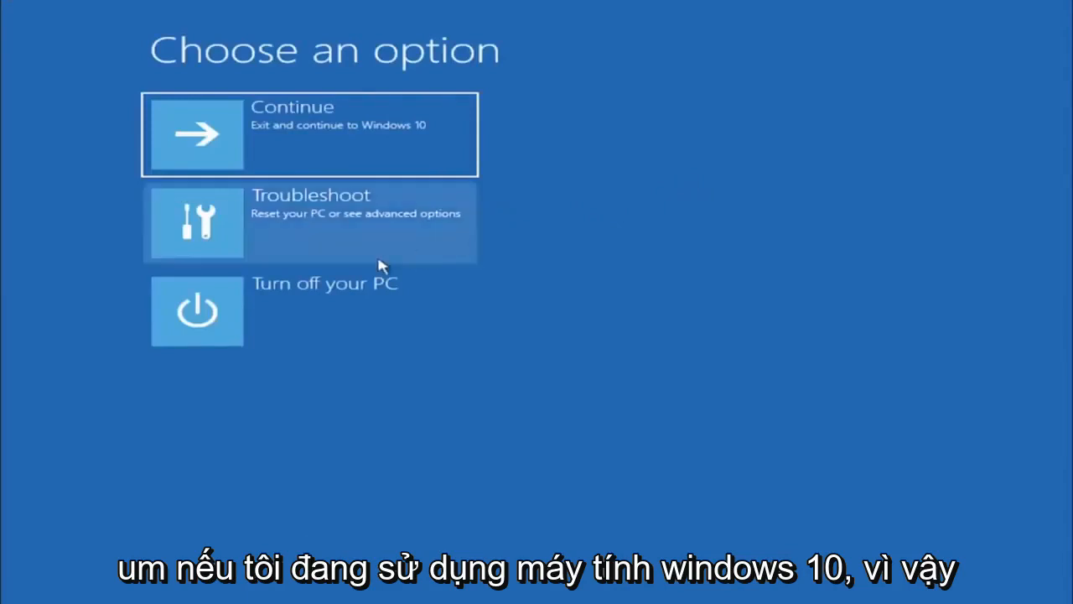
pyautogui.moveTo(306, 250)
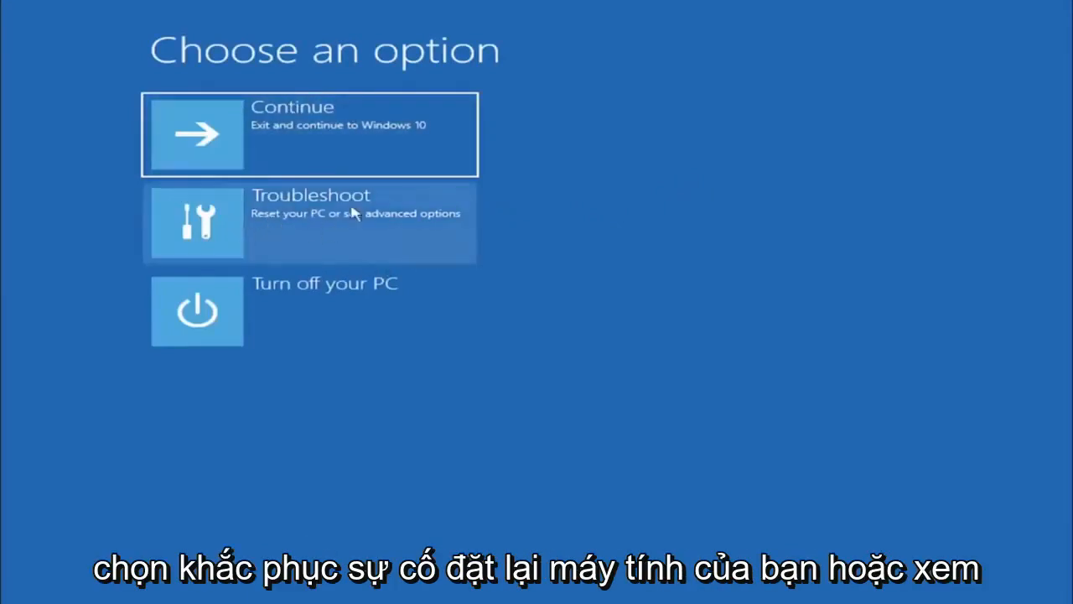
# Go through Troubleshoot to the Advanced options recovery screen.
pyautogui.click(310, 222)
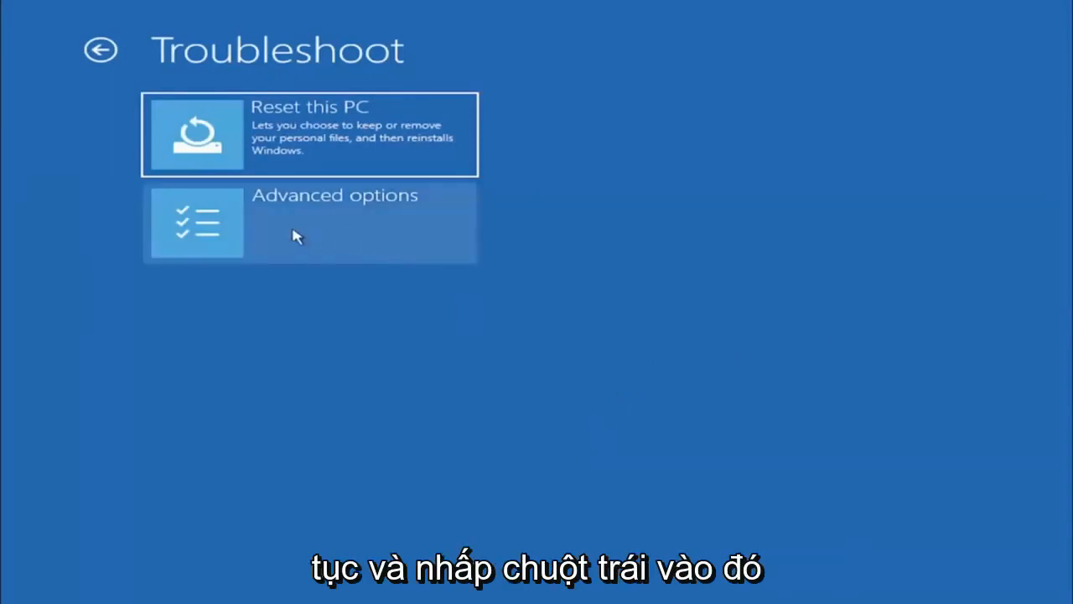
pyautogui.click(309, 222)
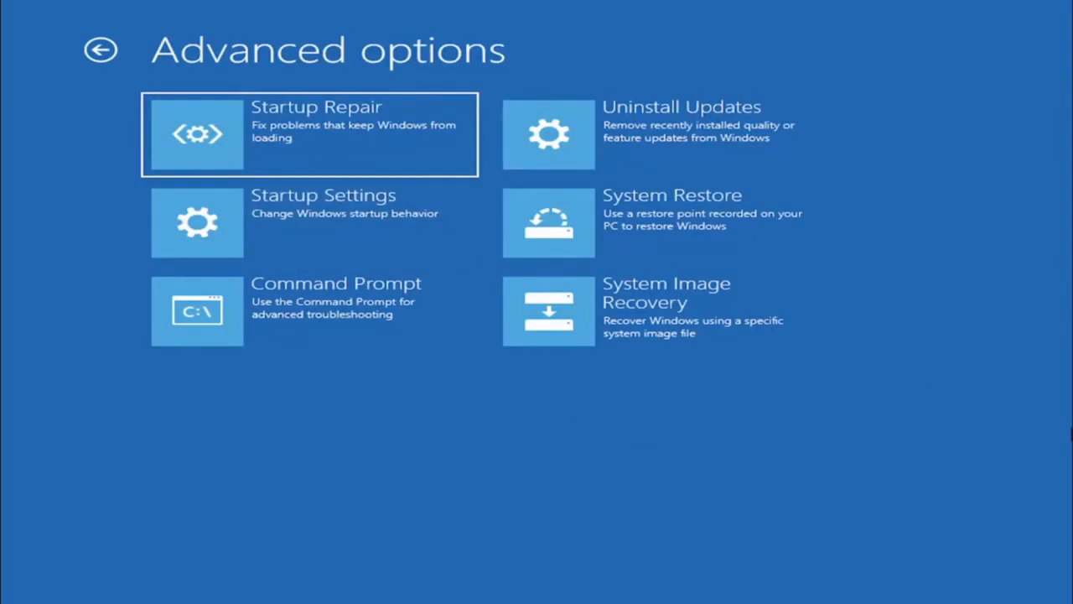
pyautogui.moveTo(270, 279)
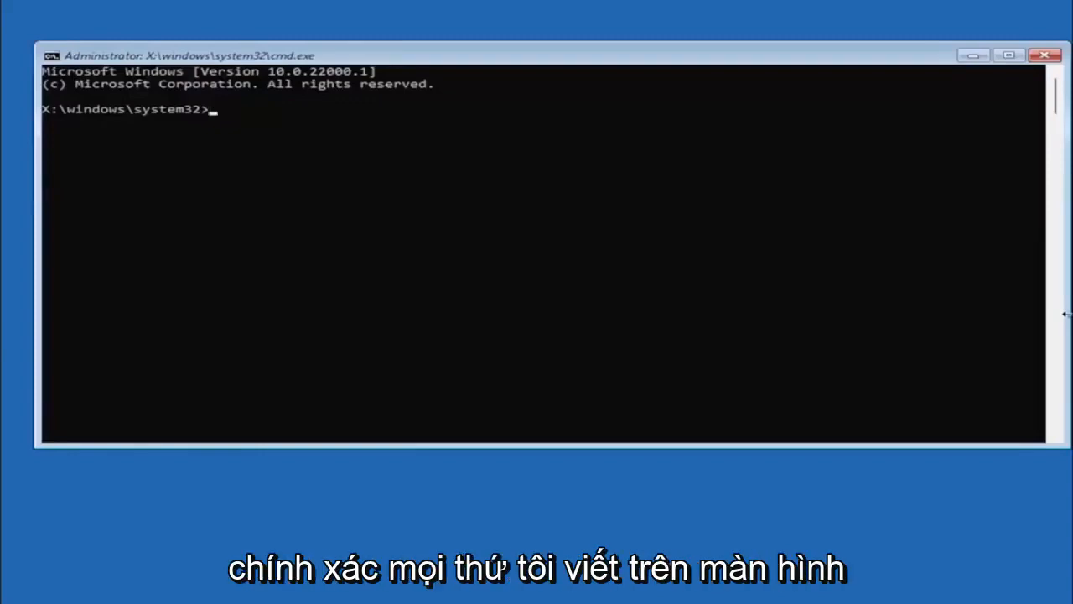
pyautogui.moveTo(216, 270)
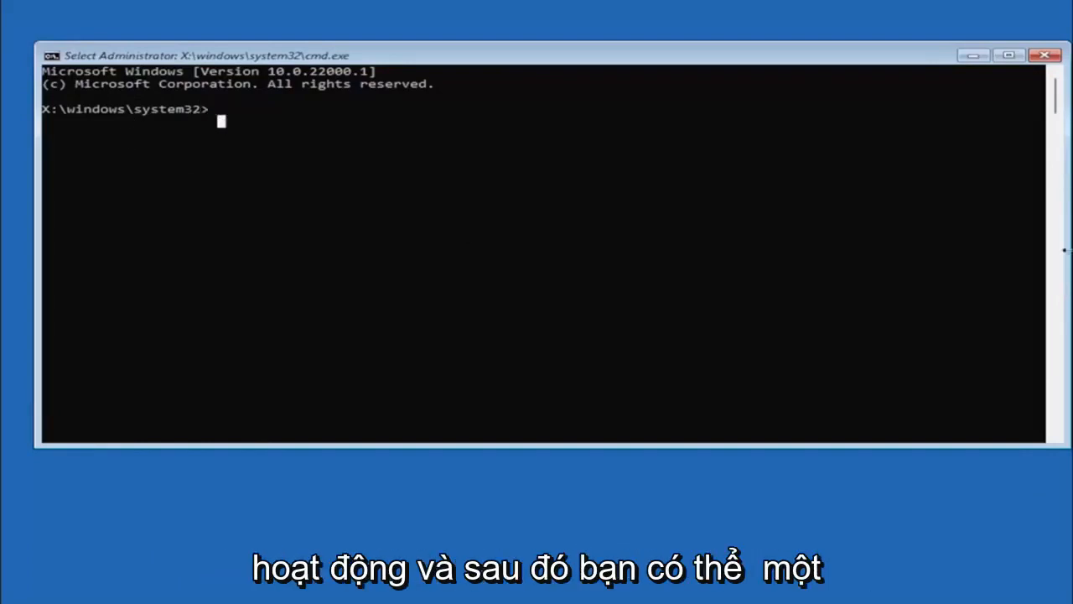
pyautogui.moveTo(241, 130)
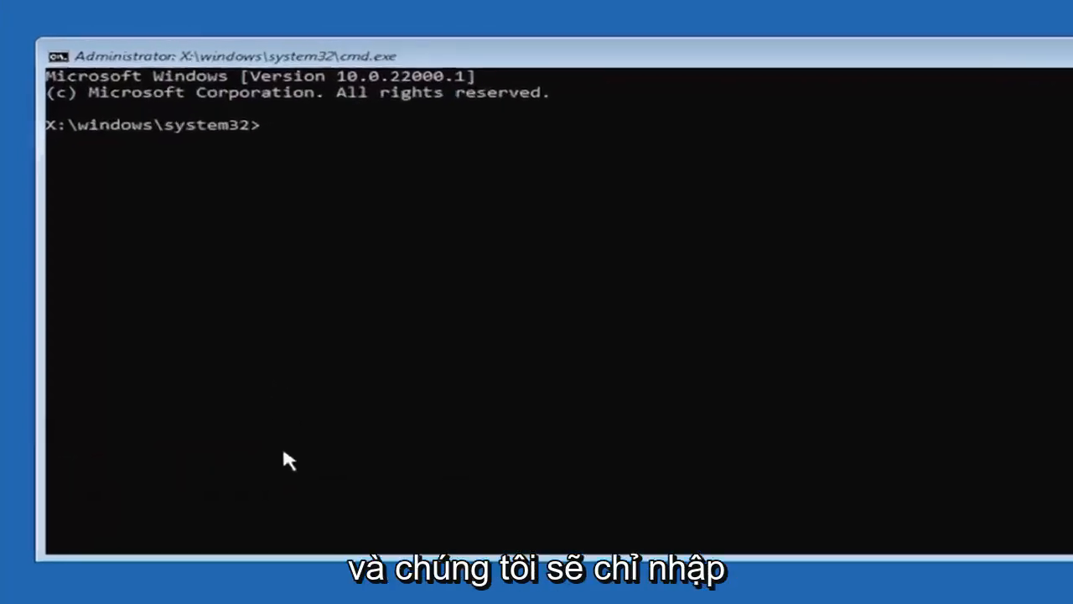
# Enter the mbr2gpt.exe /convert command to convert the boot disk to GPT.
pyautogui.write('mb')
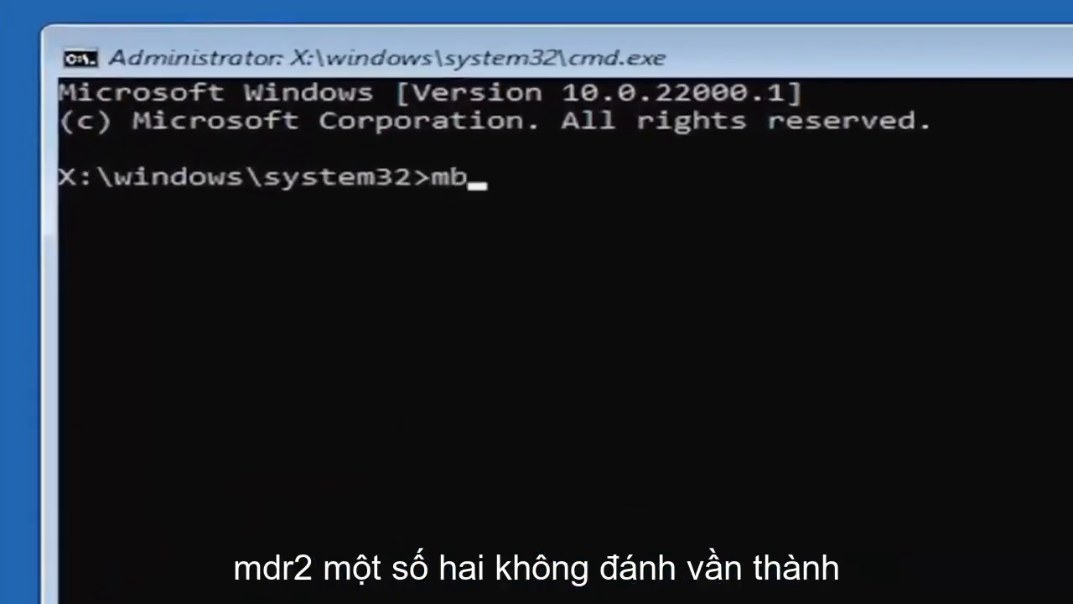
pyautogui.write('r2')
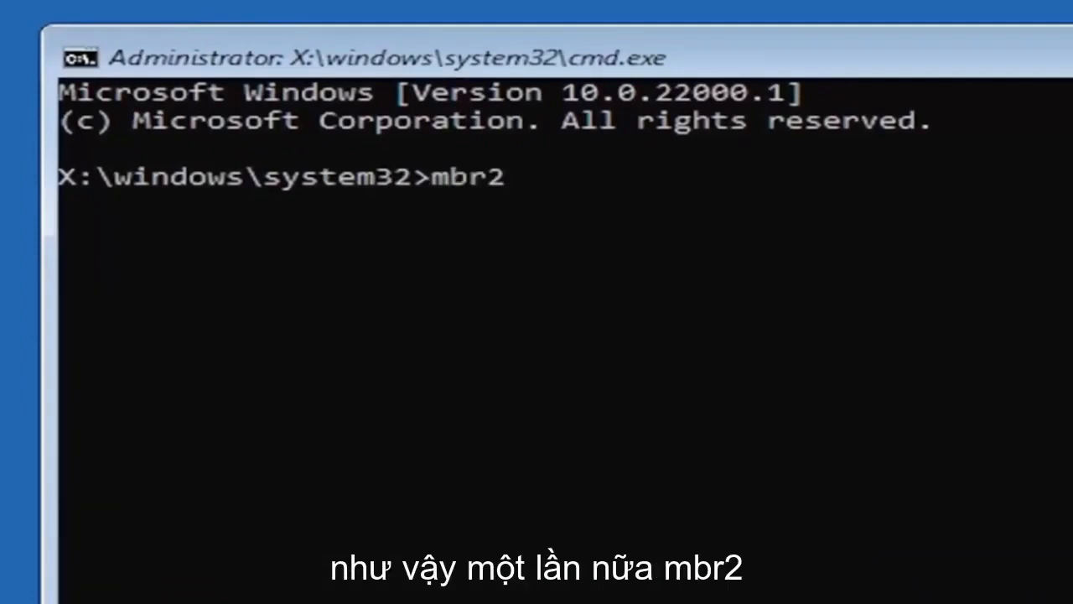
pyautogui.write('gpt')
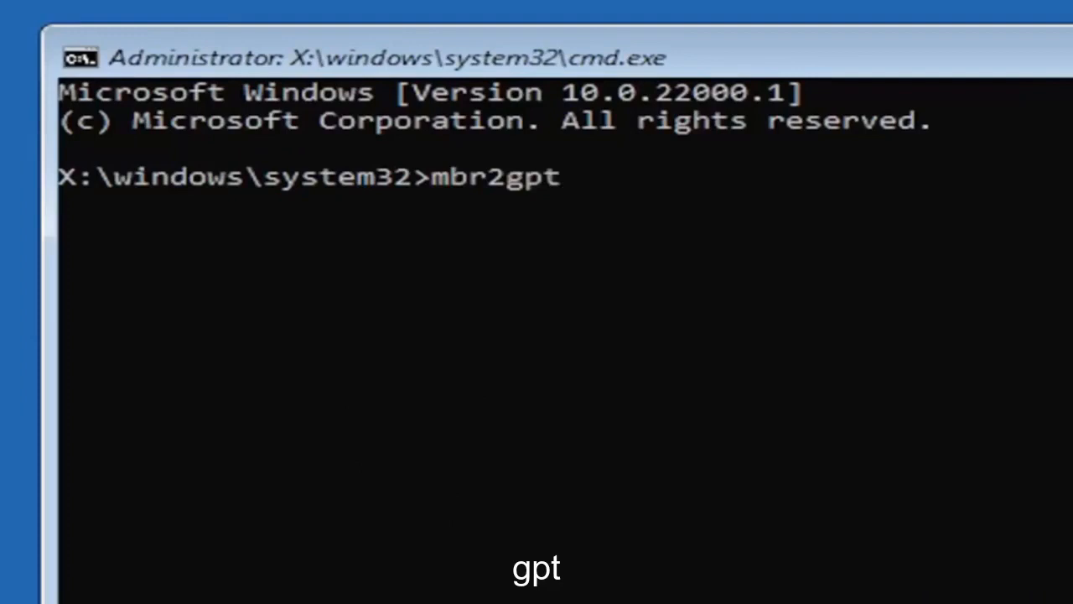
pyautogui.write('.exe /')
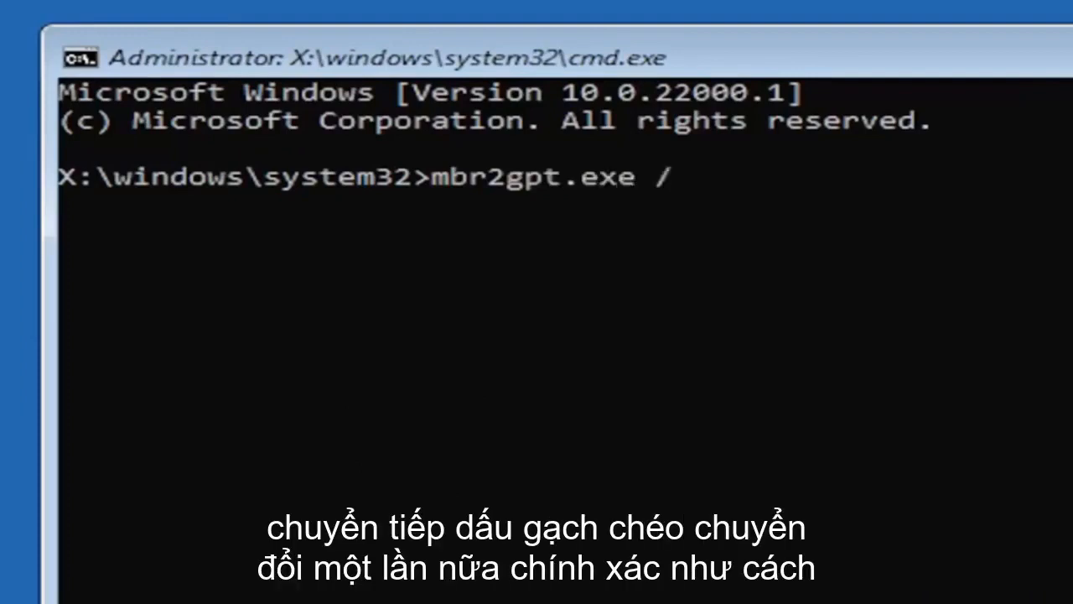
pyautogui.write('convert')
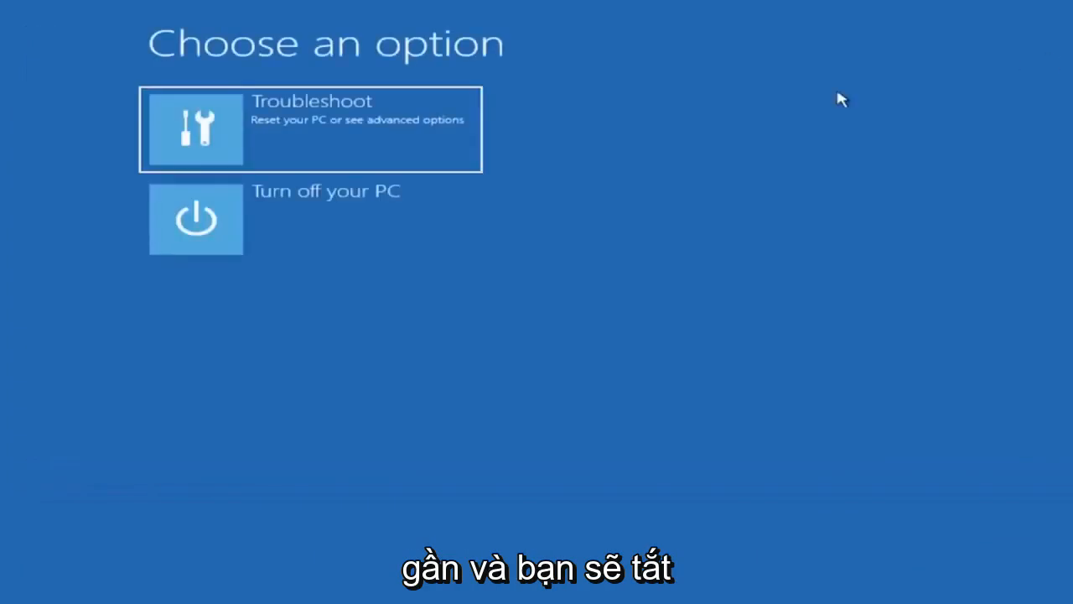
pyautogui.moveTo(334, 223)
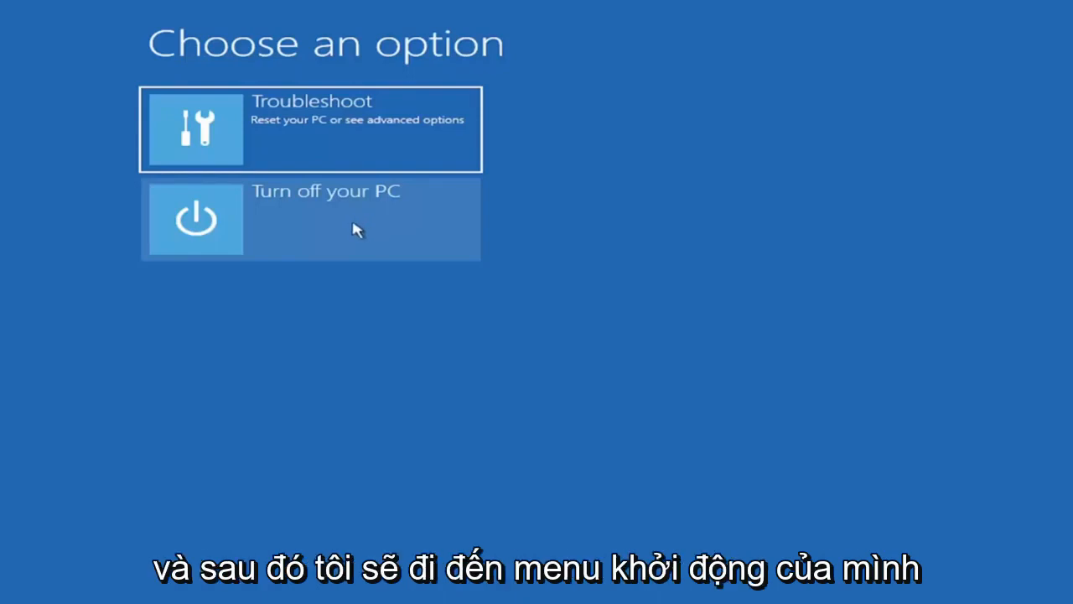
pyautogui.moveTo(341, 226)
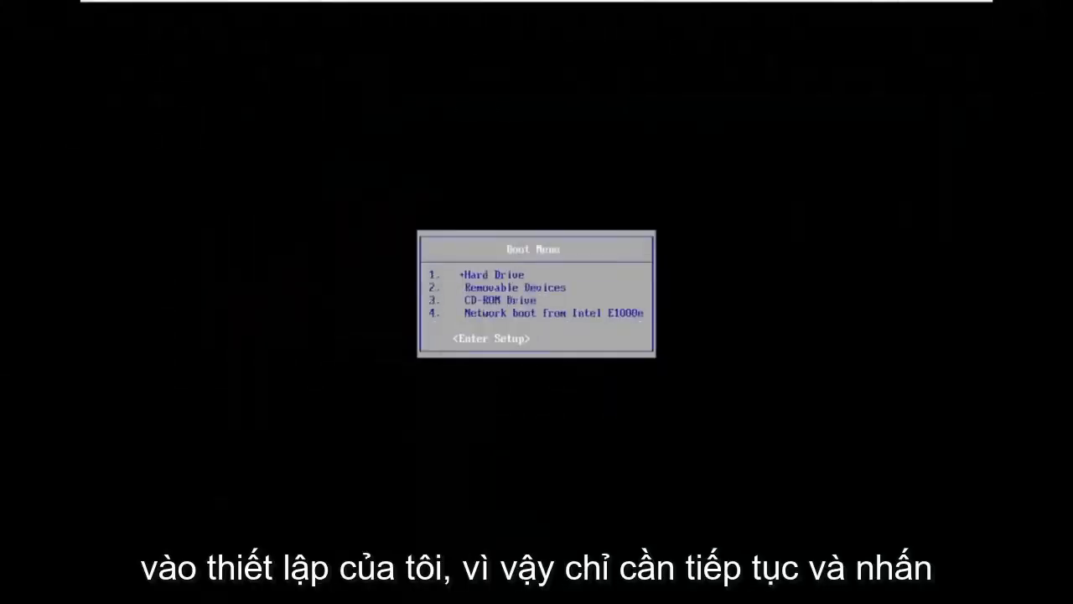
# Enter BIOS setup and move past the Advanced tab to the Boot device order.
pyautogui.press('enter')
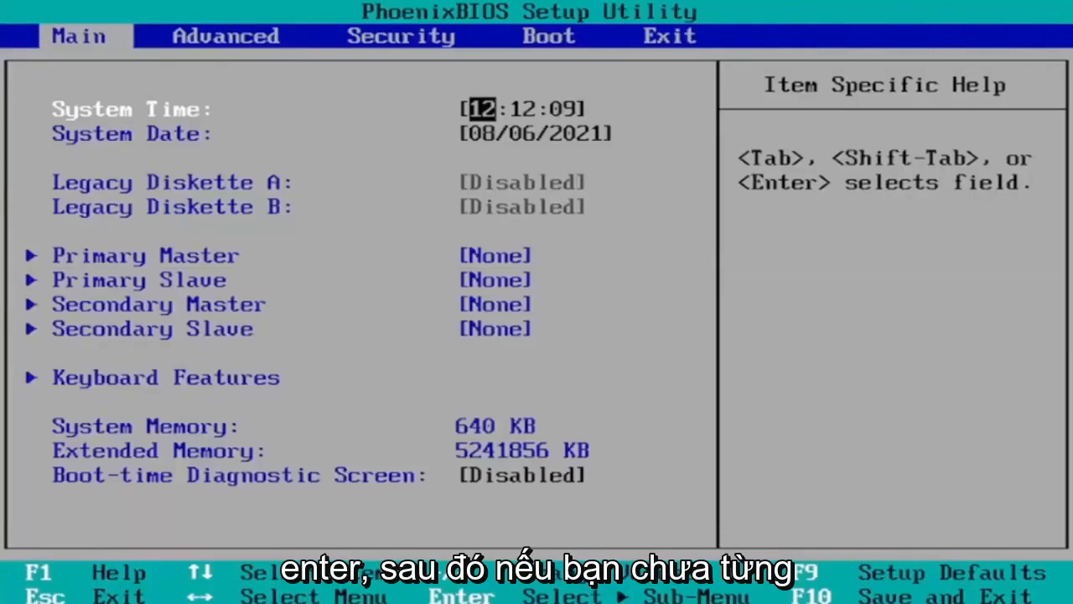
pyautogui.press('right')
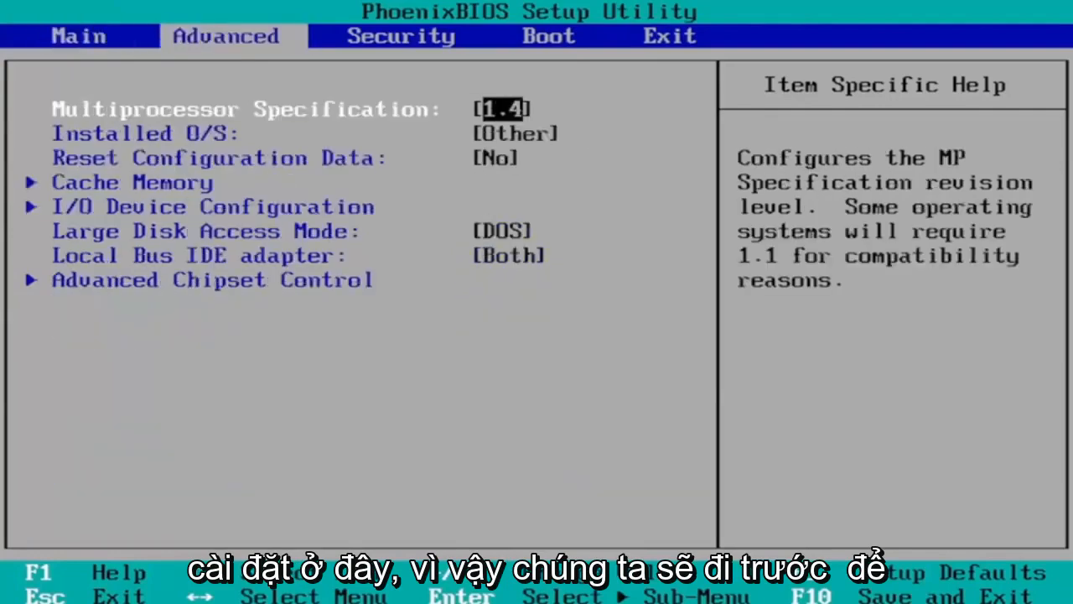
pyautogui.click(548, 36)
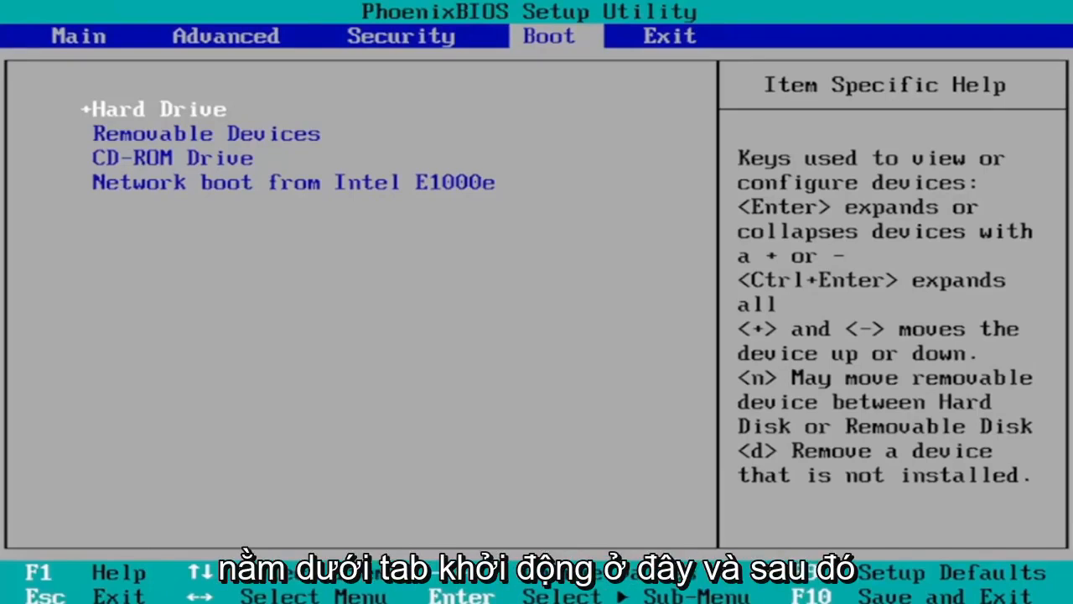
# Check the Security tab, then save with F10 and confirm Yes to restart.
pyautogui.press('Left')
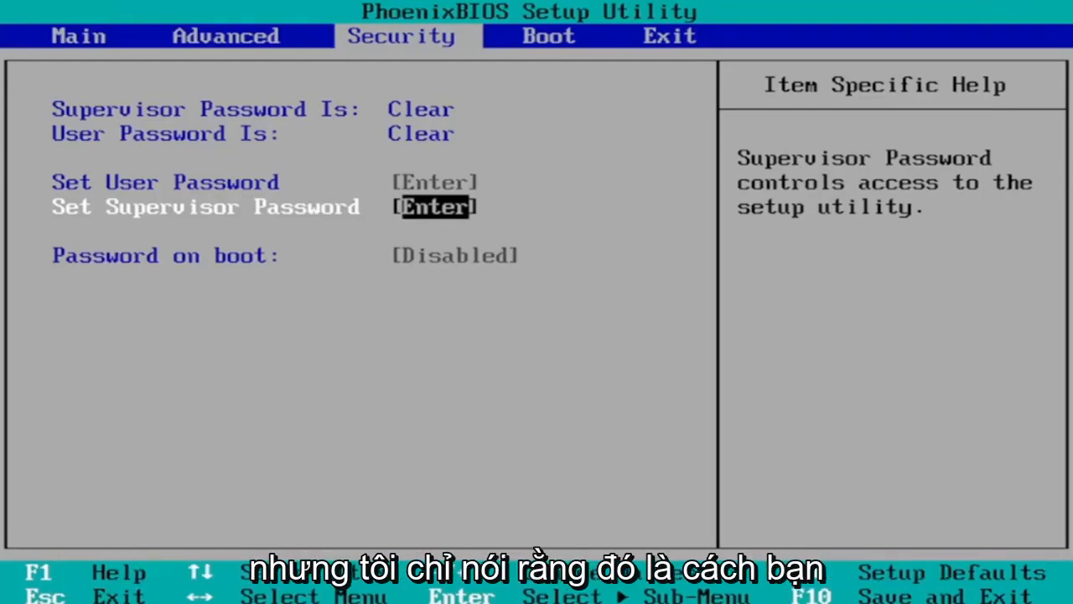
pyautogui.click(549, 36)
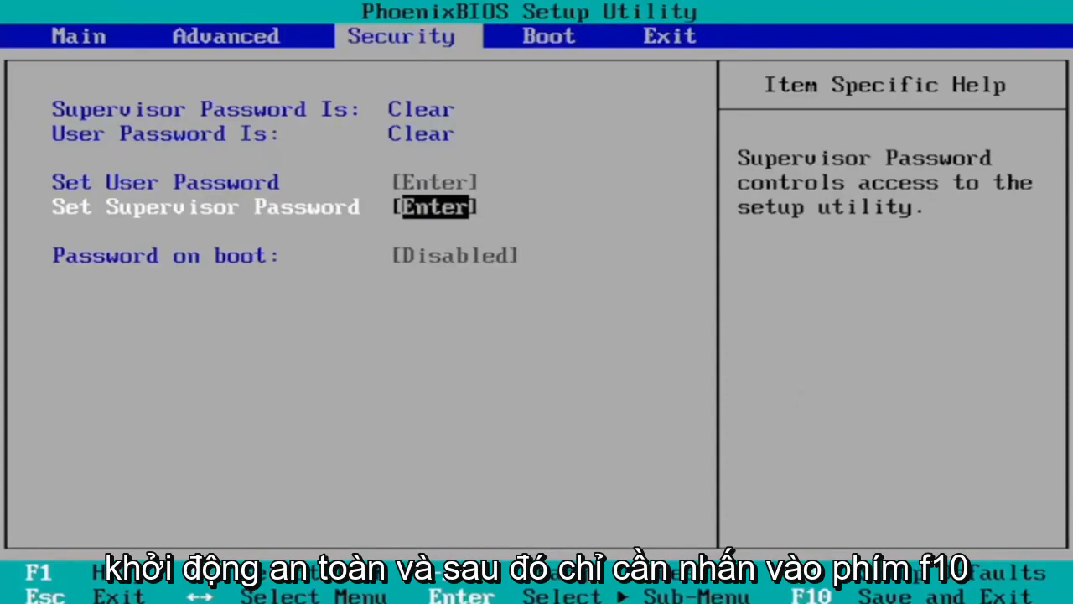
pyautogui.press('f10')
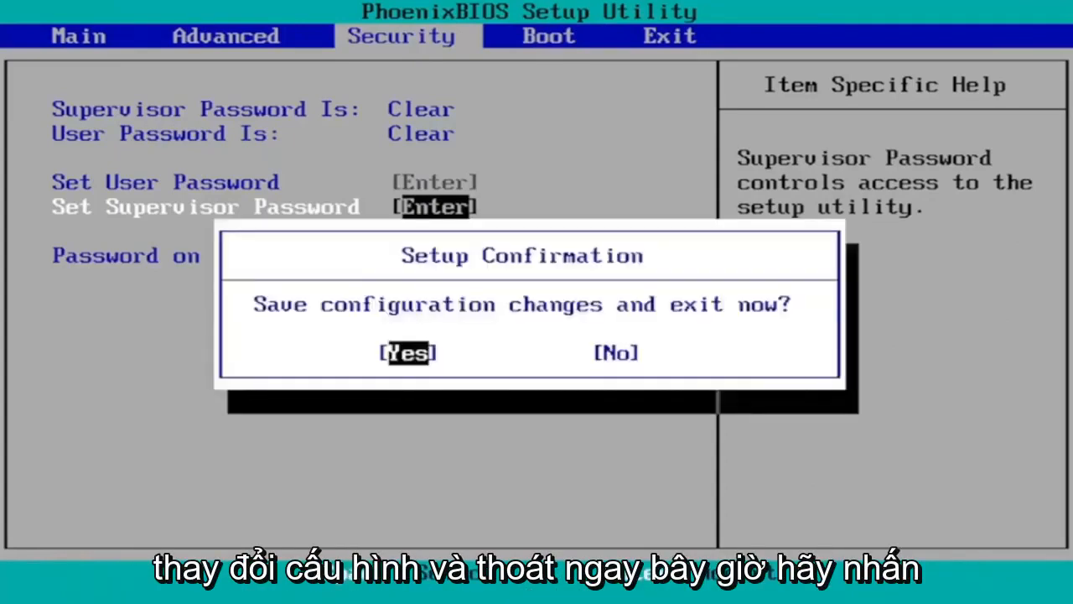
pyautogui.click(407, 352)
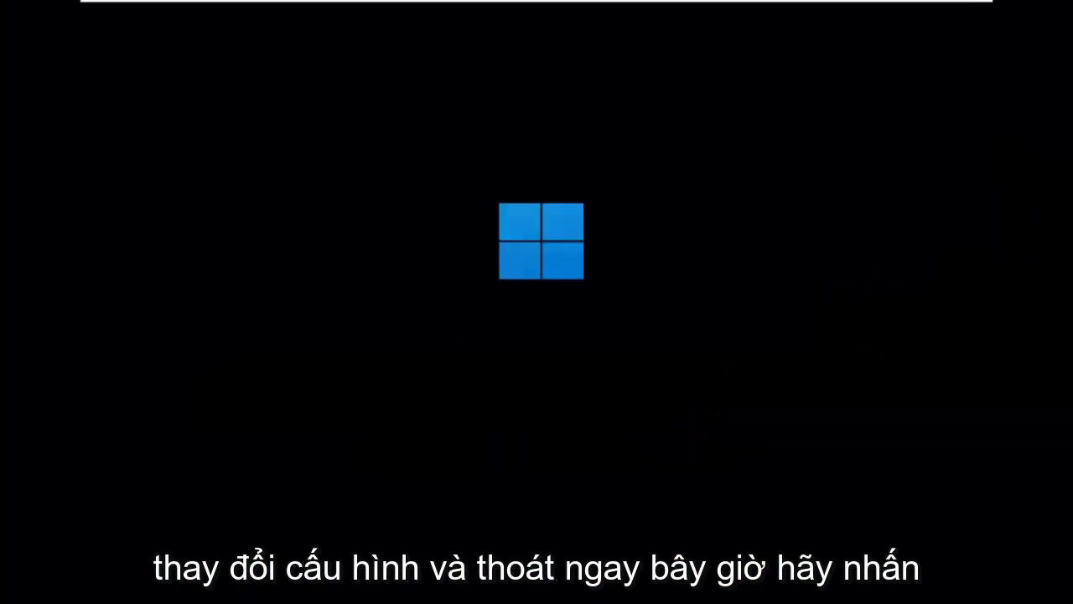